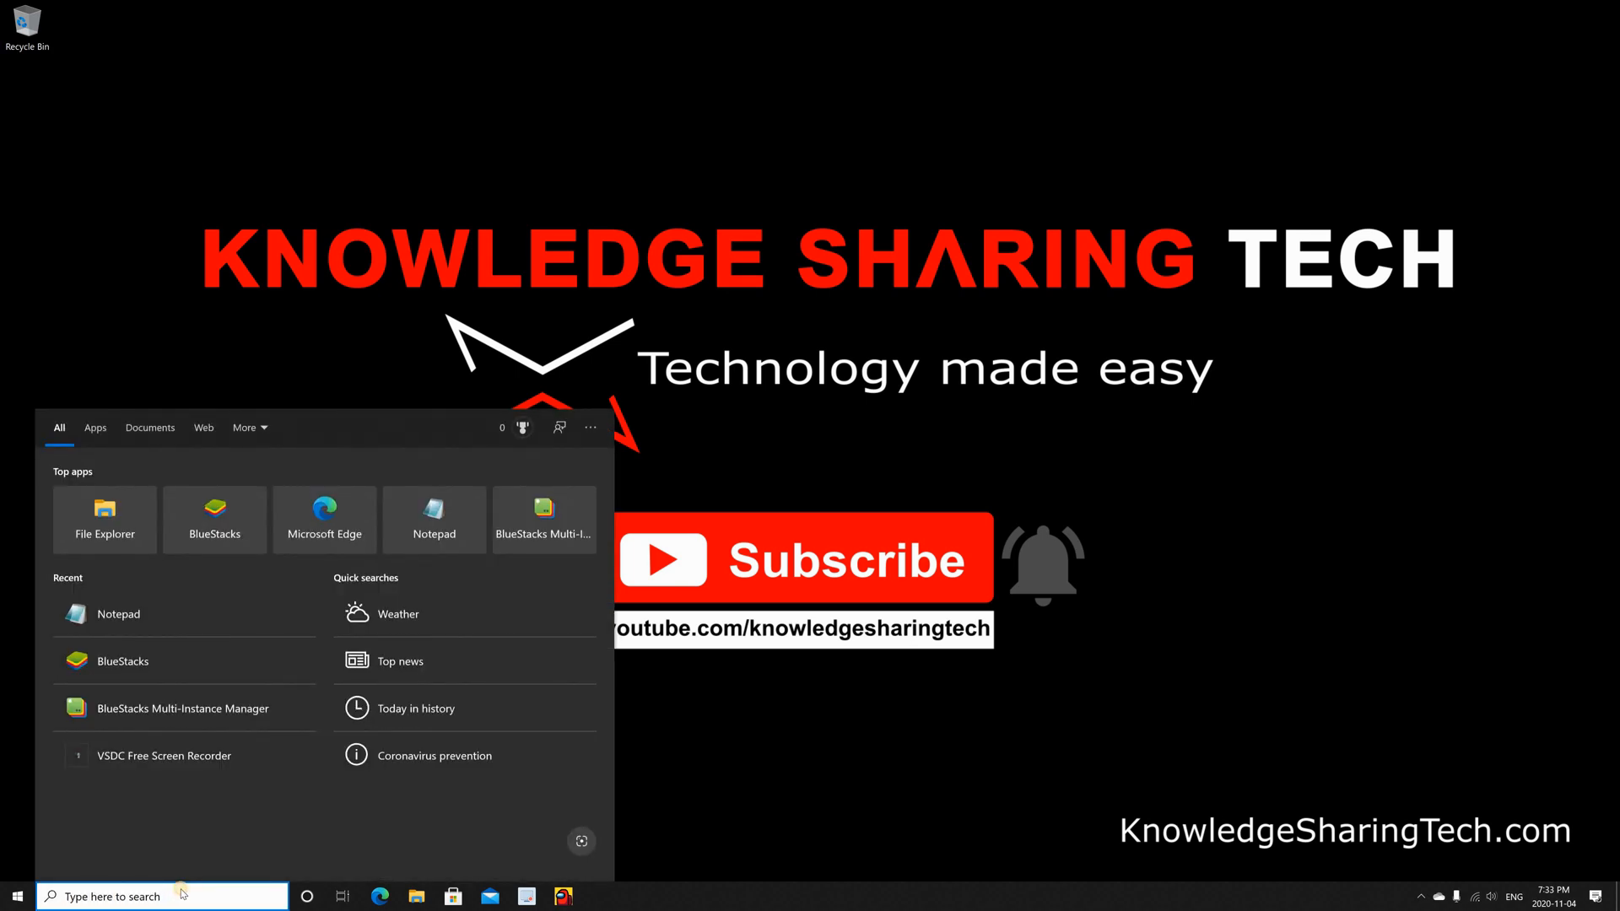
Search for cmd and launch Command Prompt as administrator.
text(cmd)
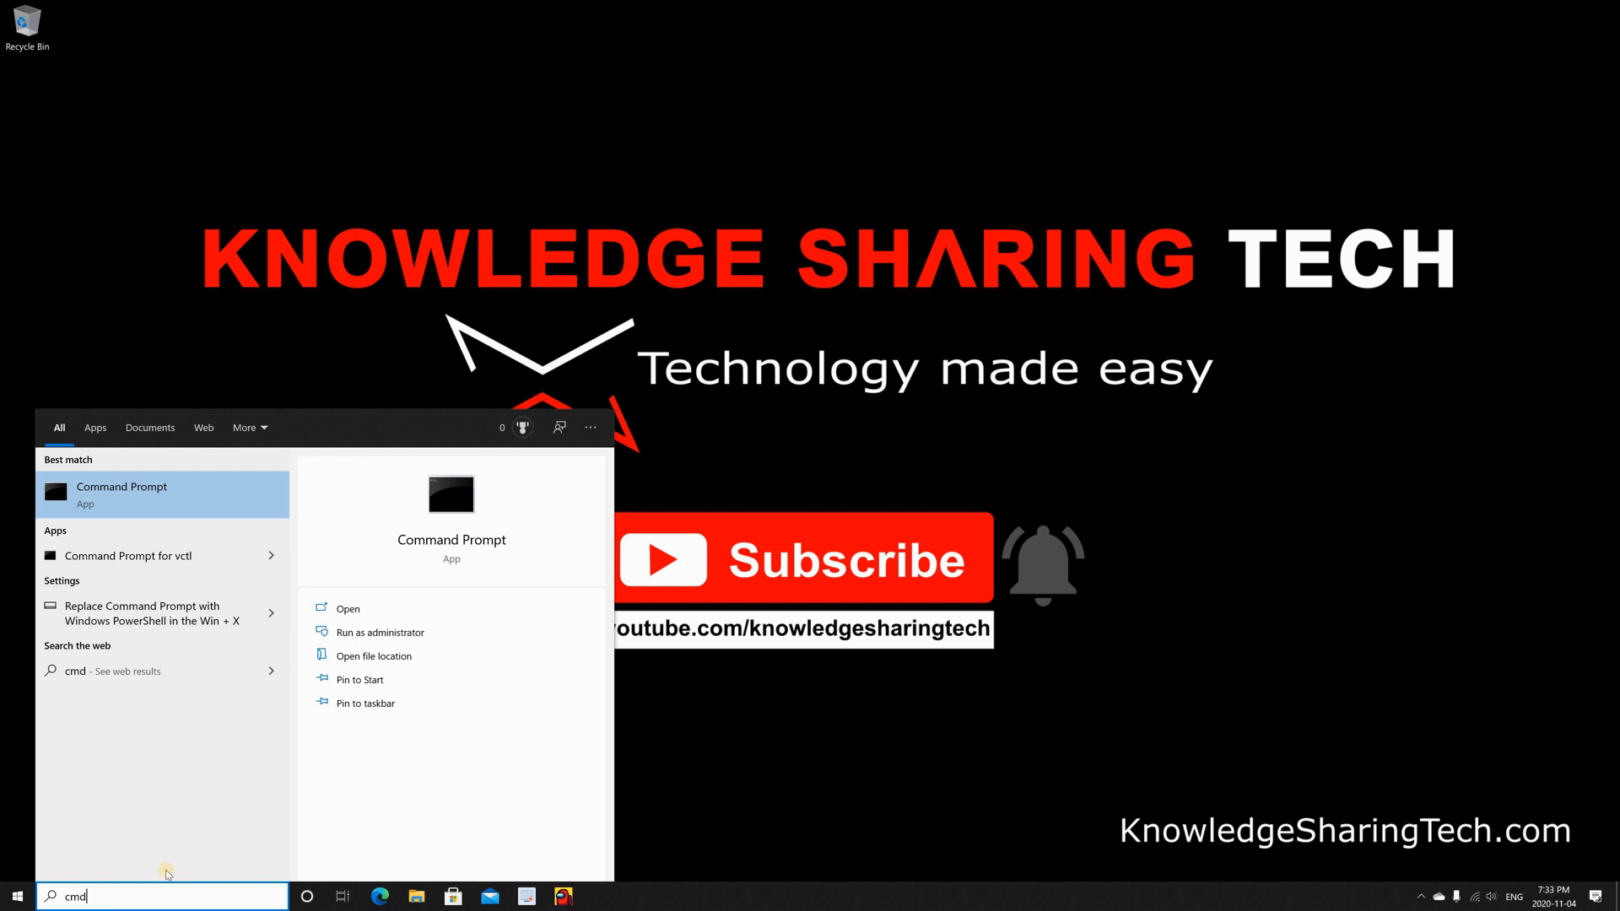
right_click(120, 494)
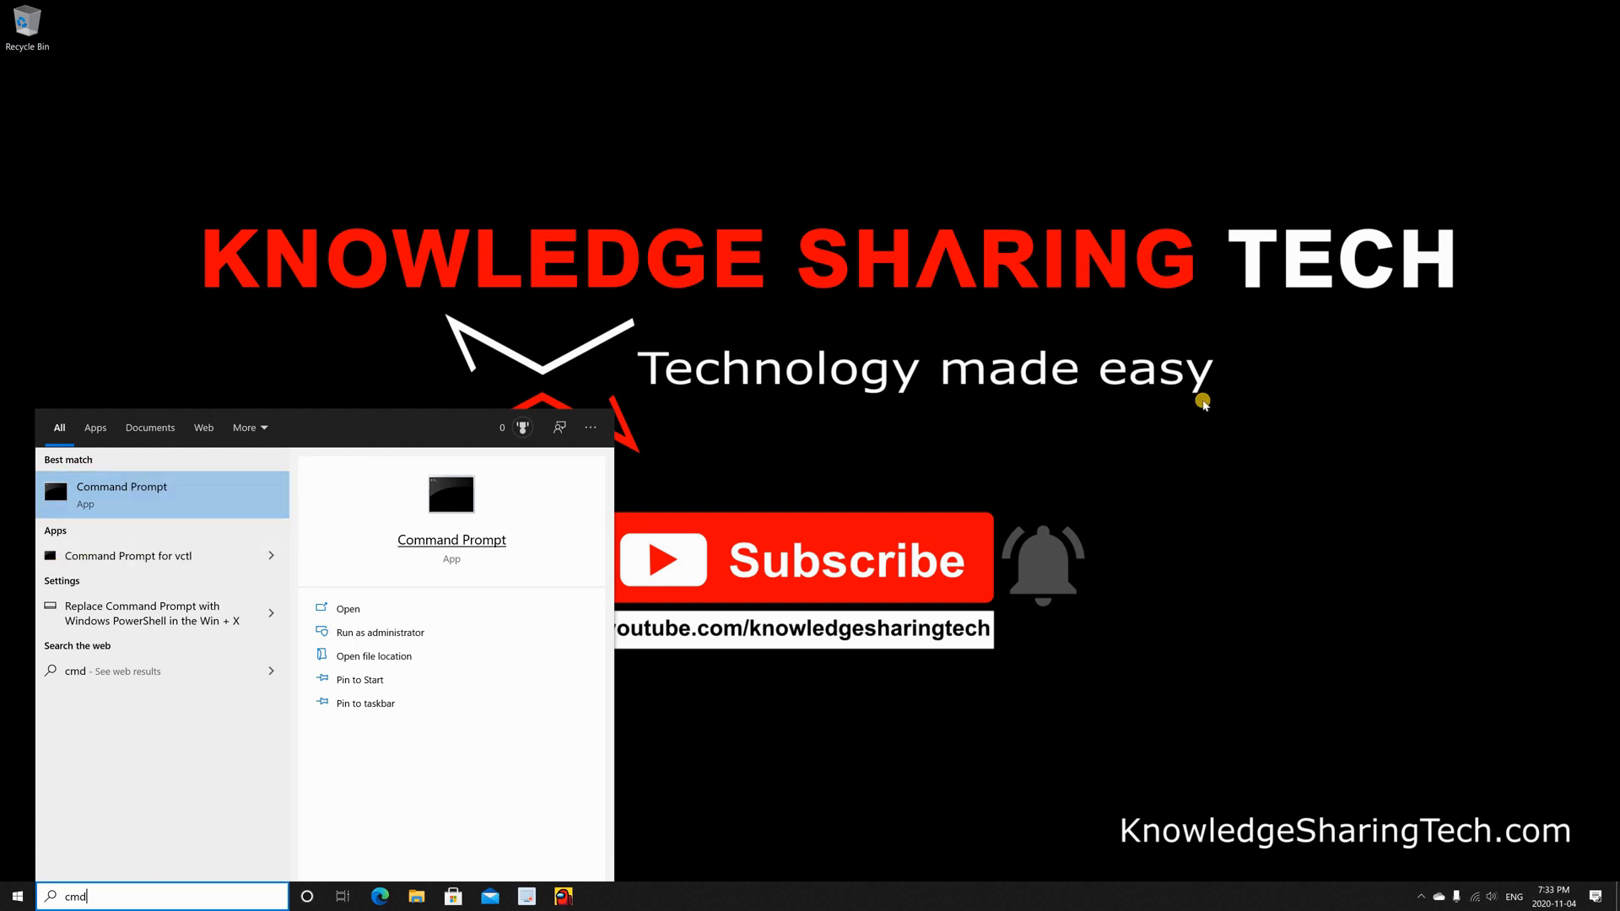
click(400, 632)
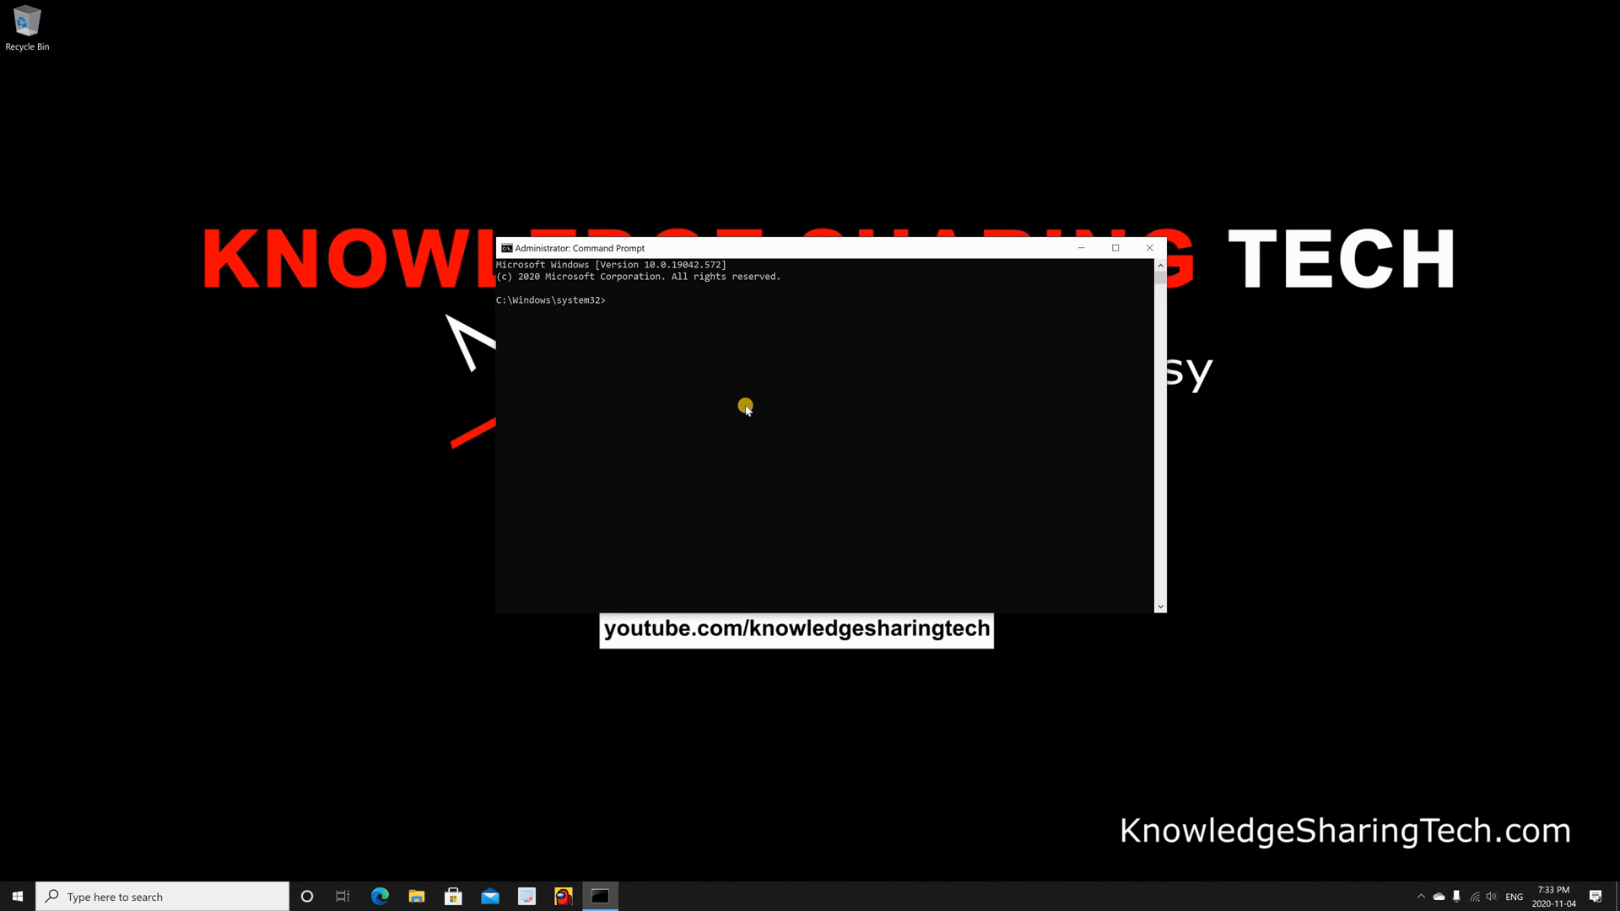
mouse_move(653, 308)
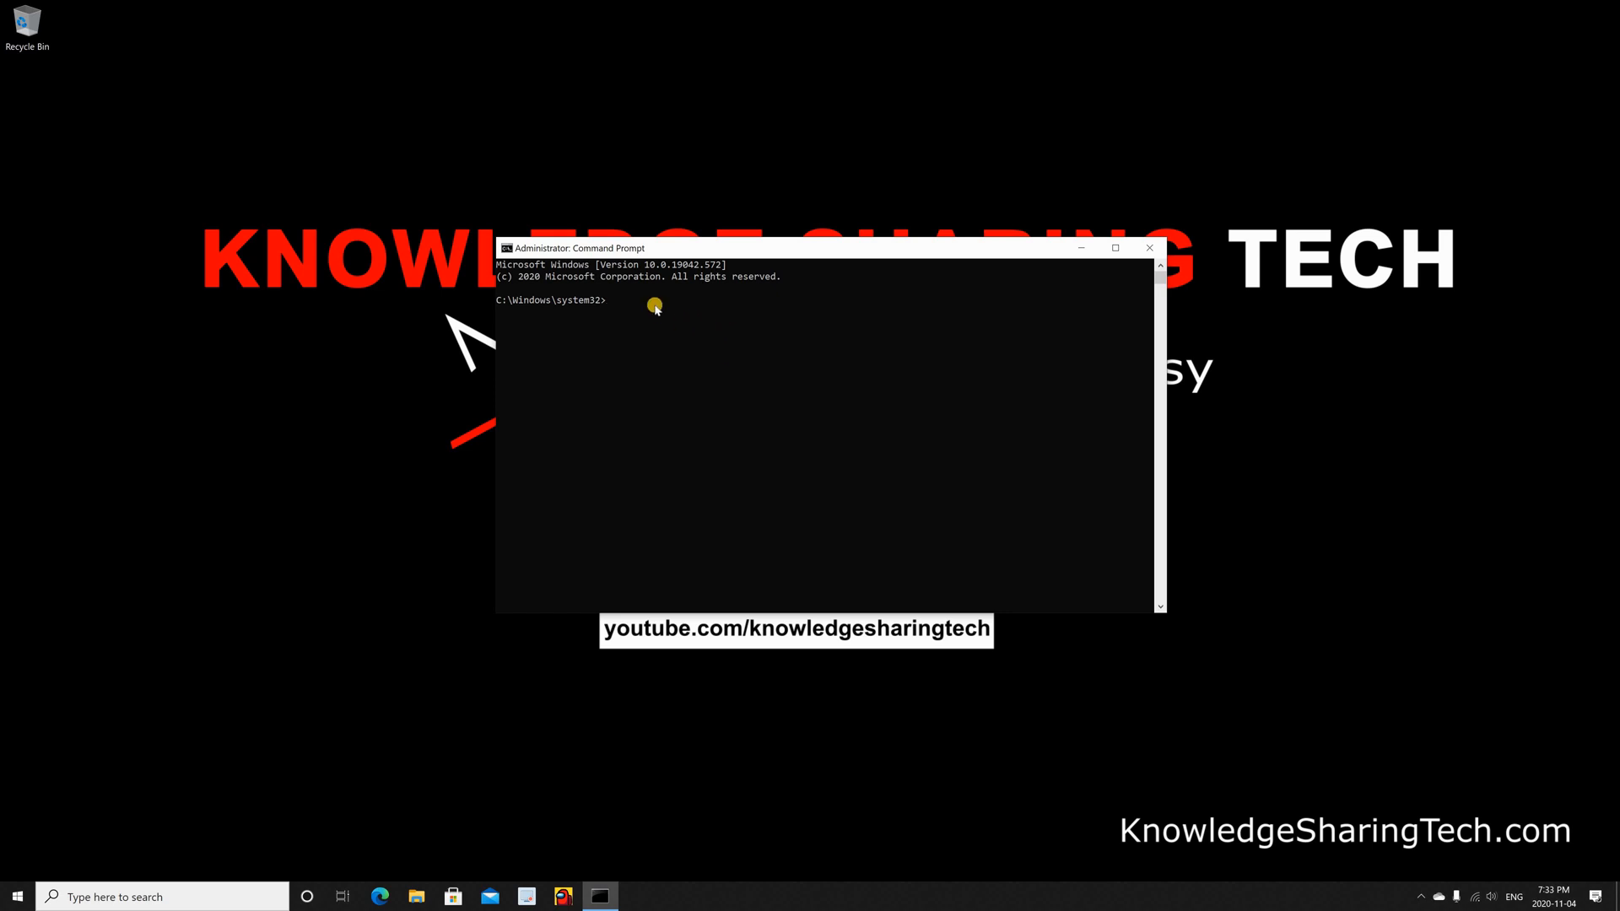
Run DISM.exe /Online /Cleanup-image /Restorehealth to repair the Windows image.
text(DISM.exe /Online /Cleanup-image /Restorehealth)
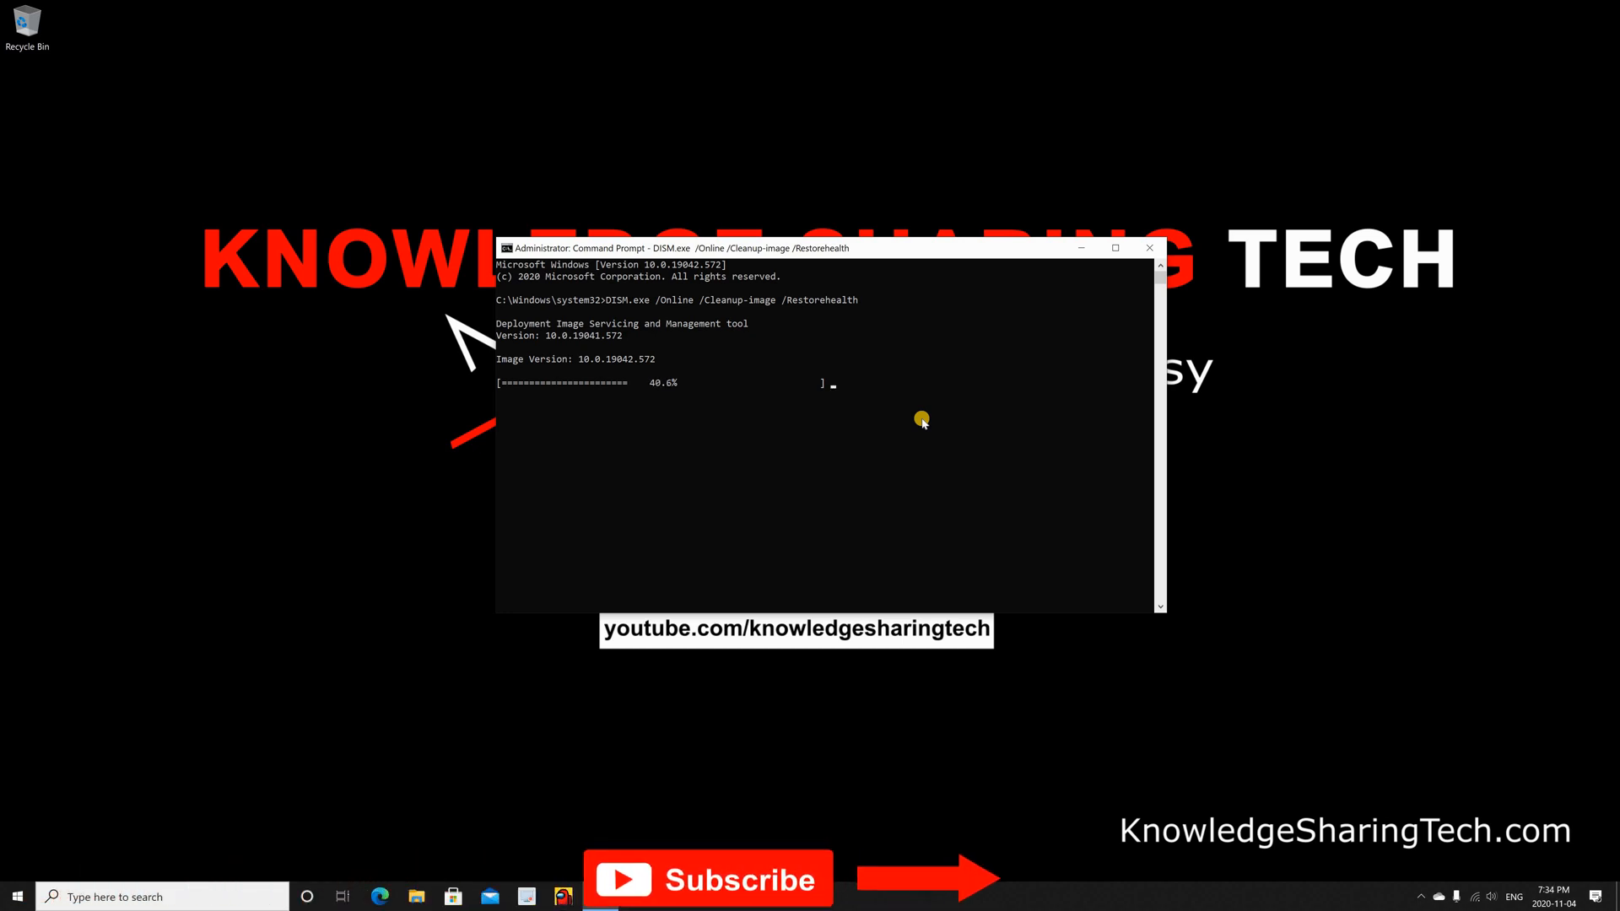
mouse_move(1001, 489)
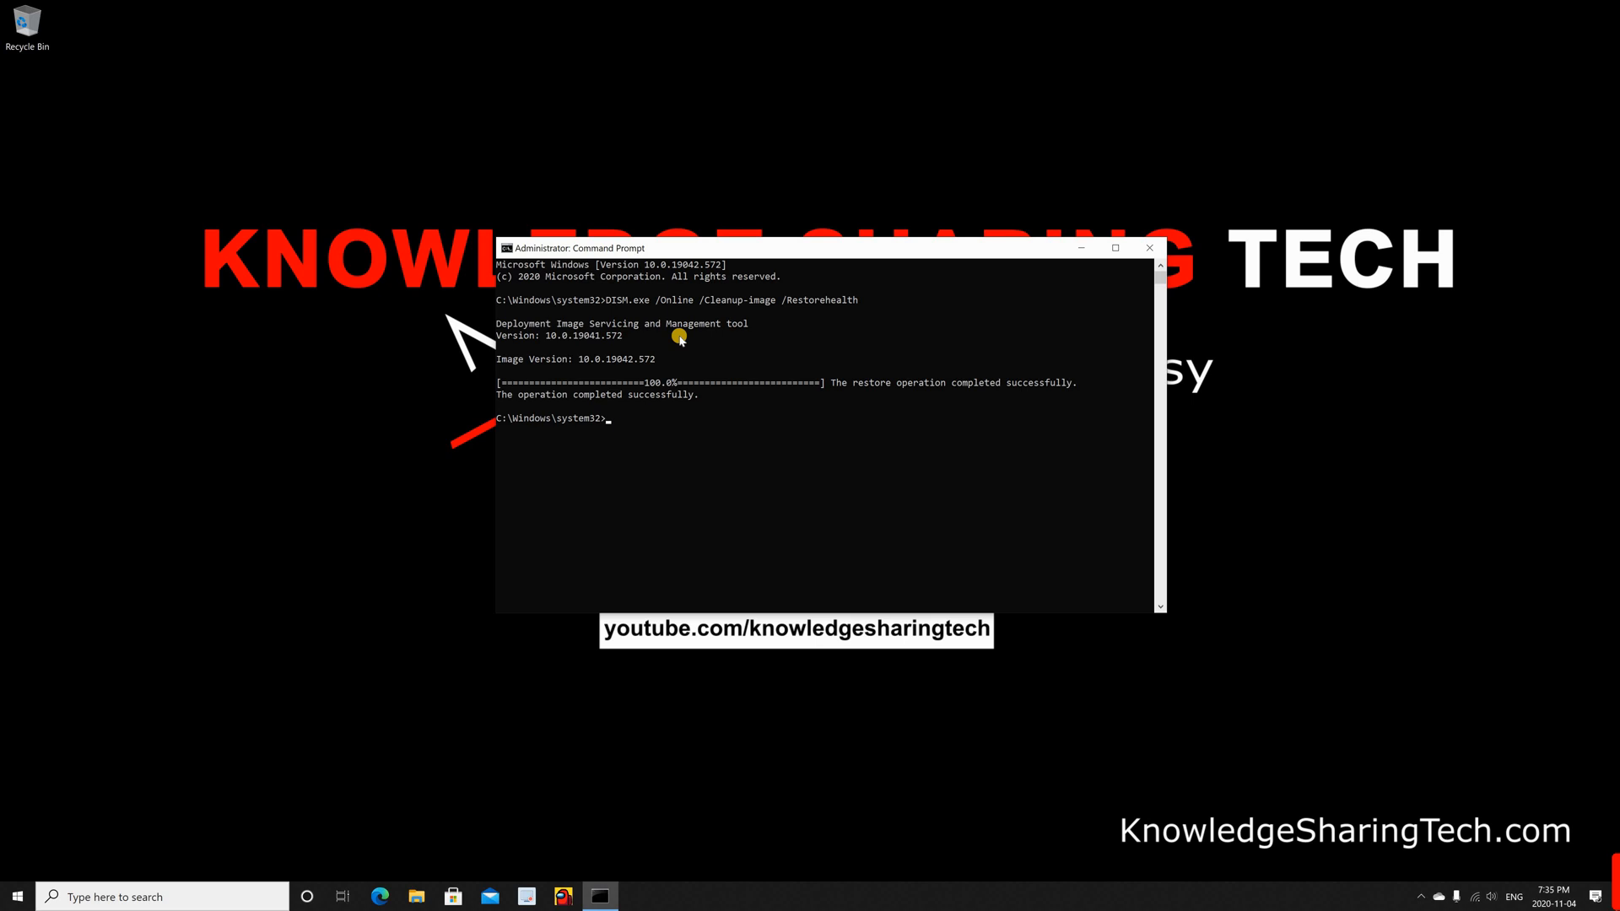
Run sfc /scannow and let verification reach 100%.
text(sfc)
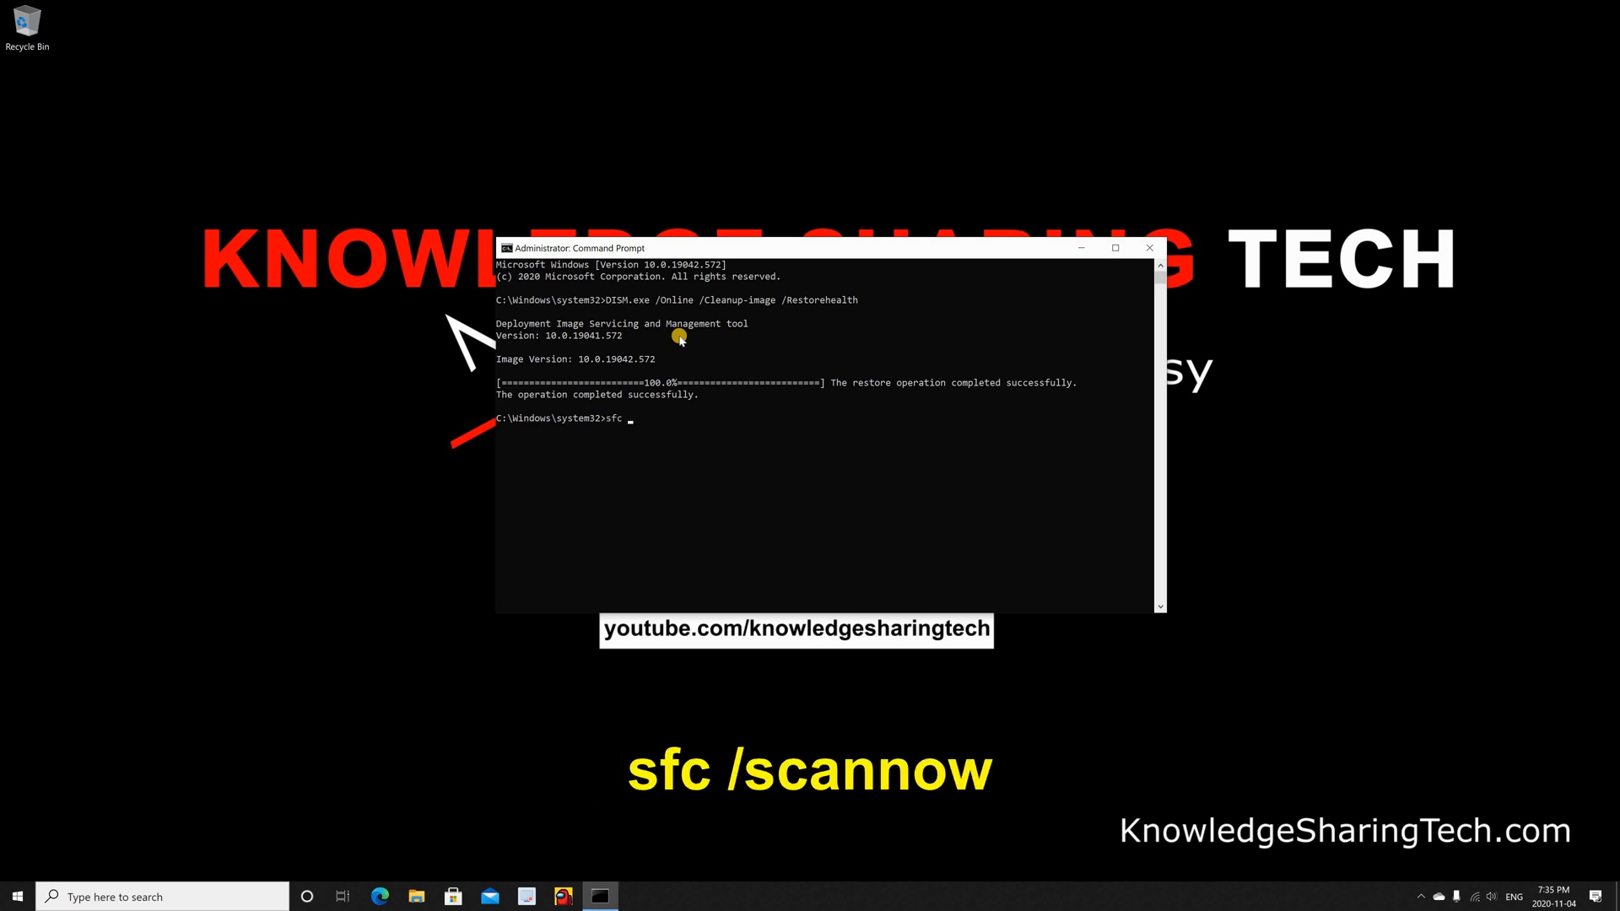
text(/s)
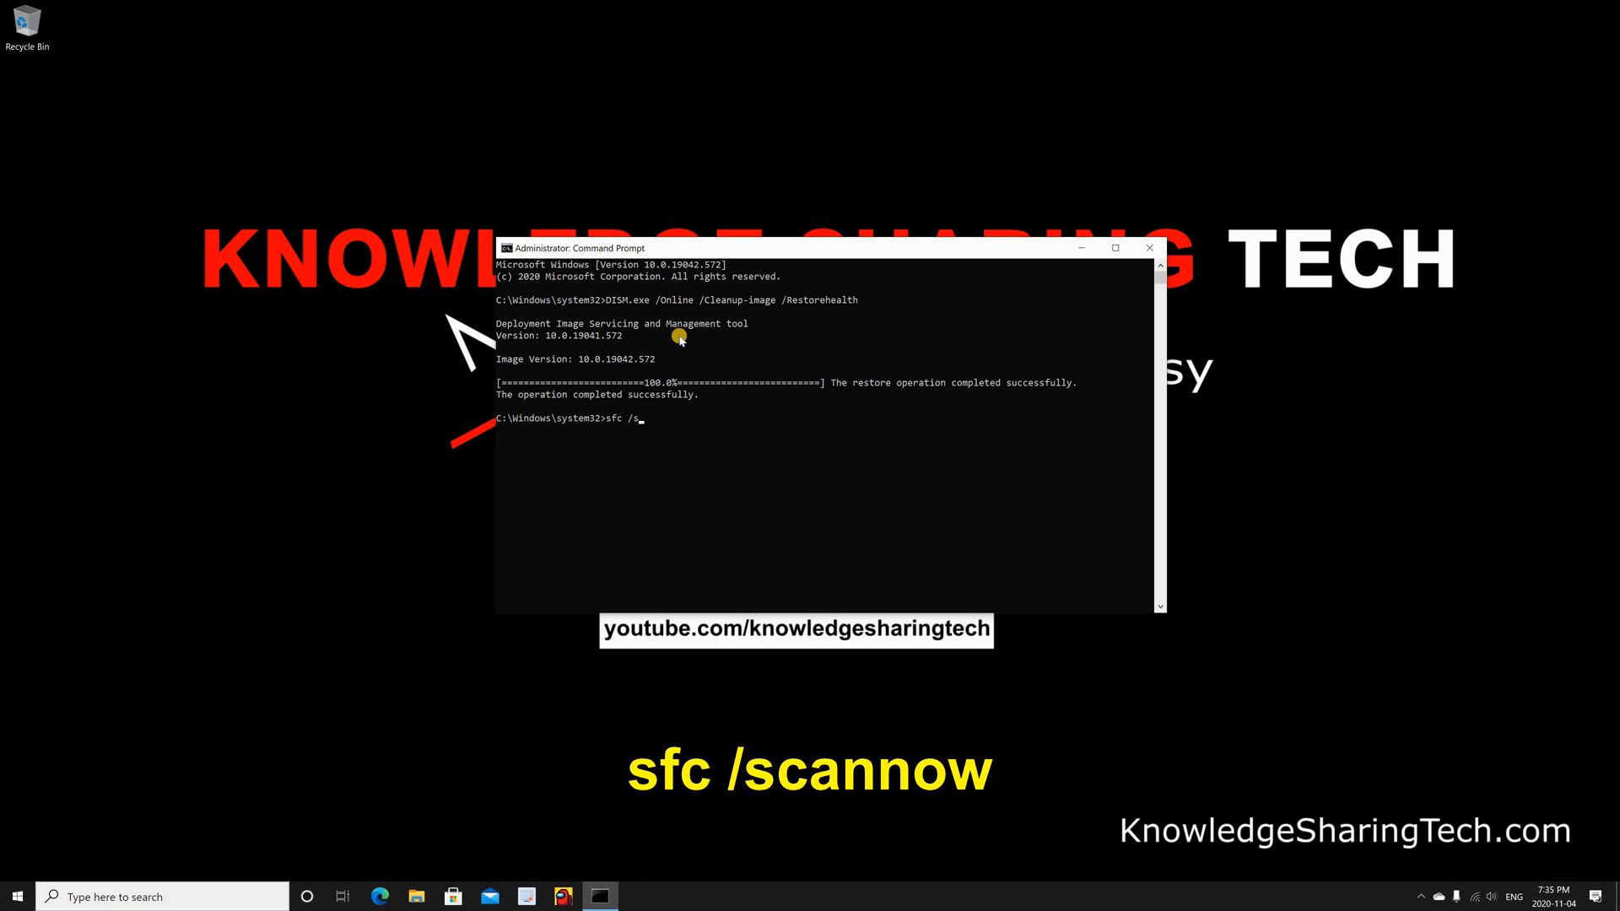
text(cannow)
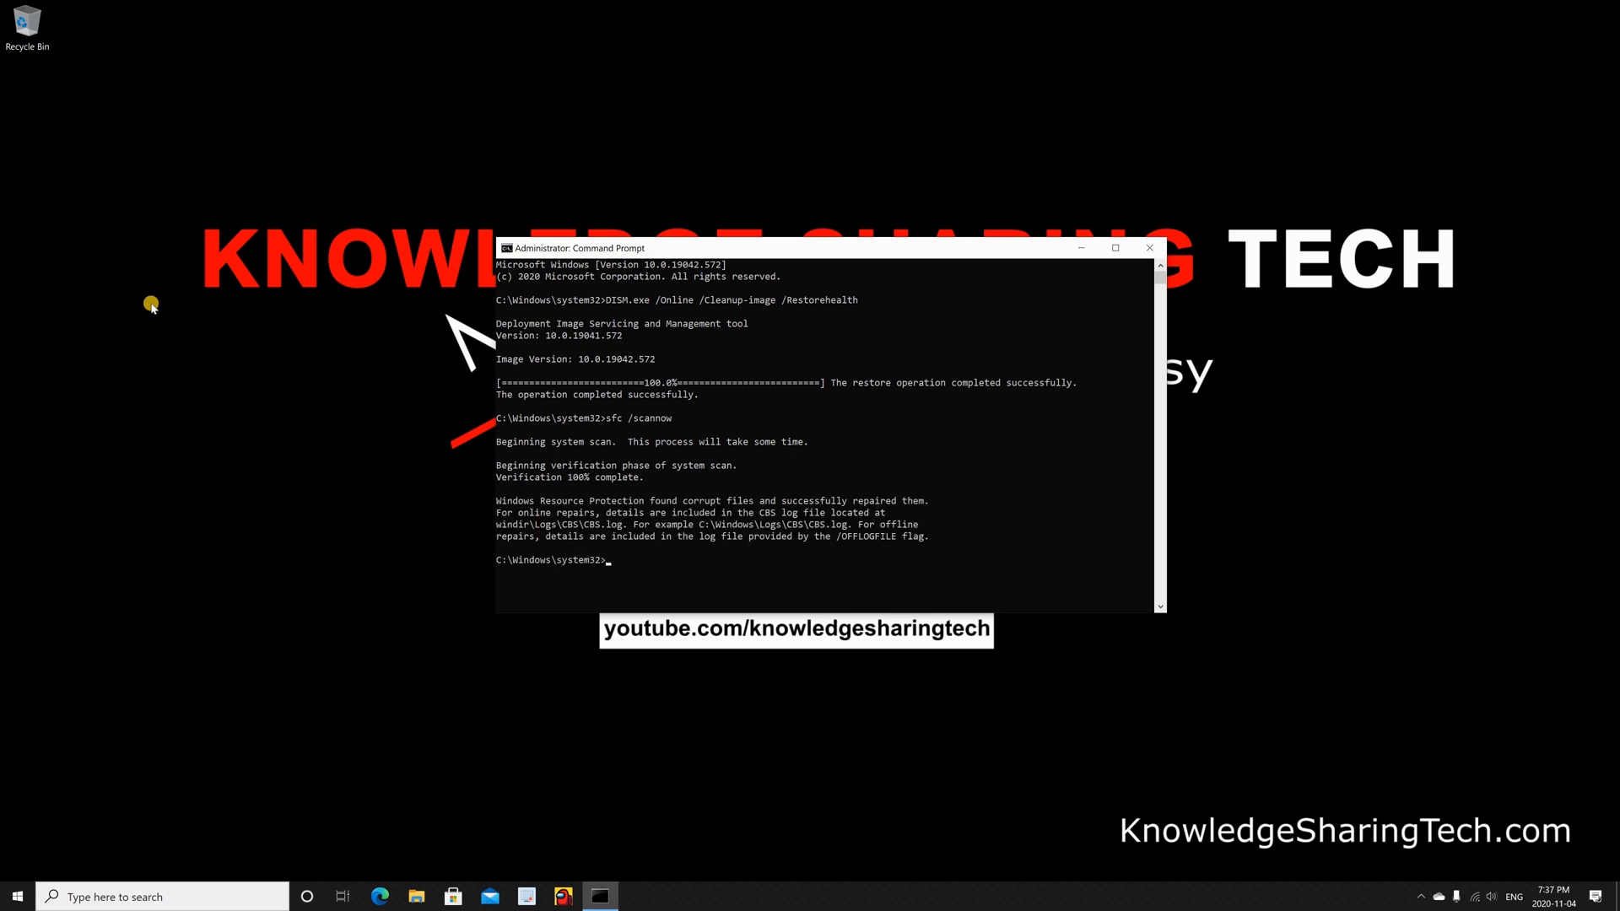
mouse_move(523, 506)
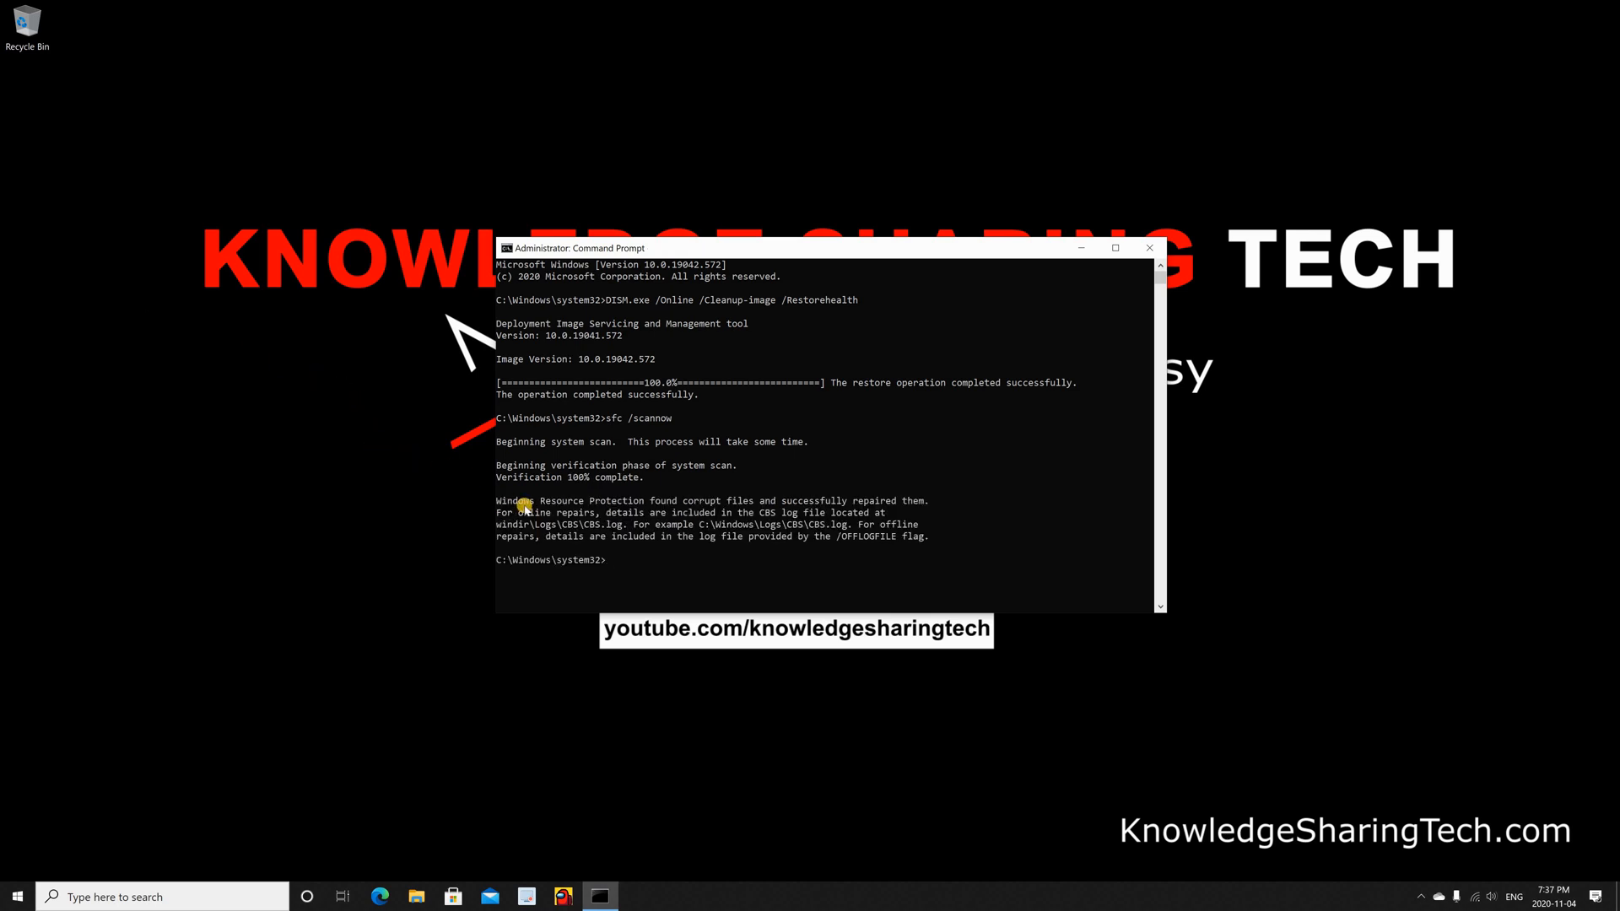
mouse_move(751, 503)
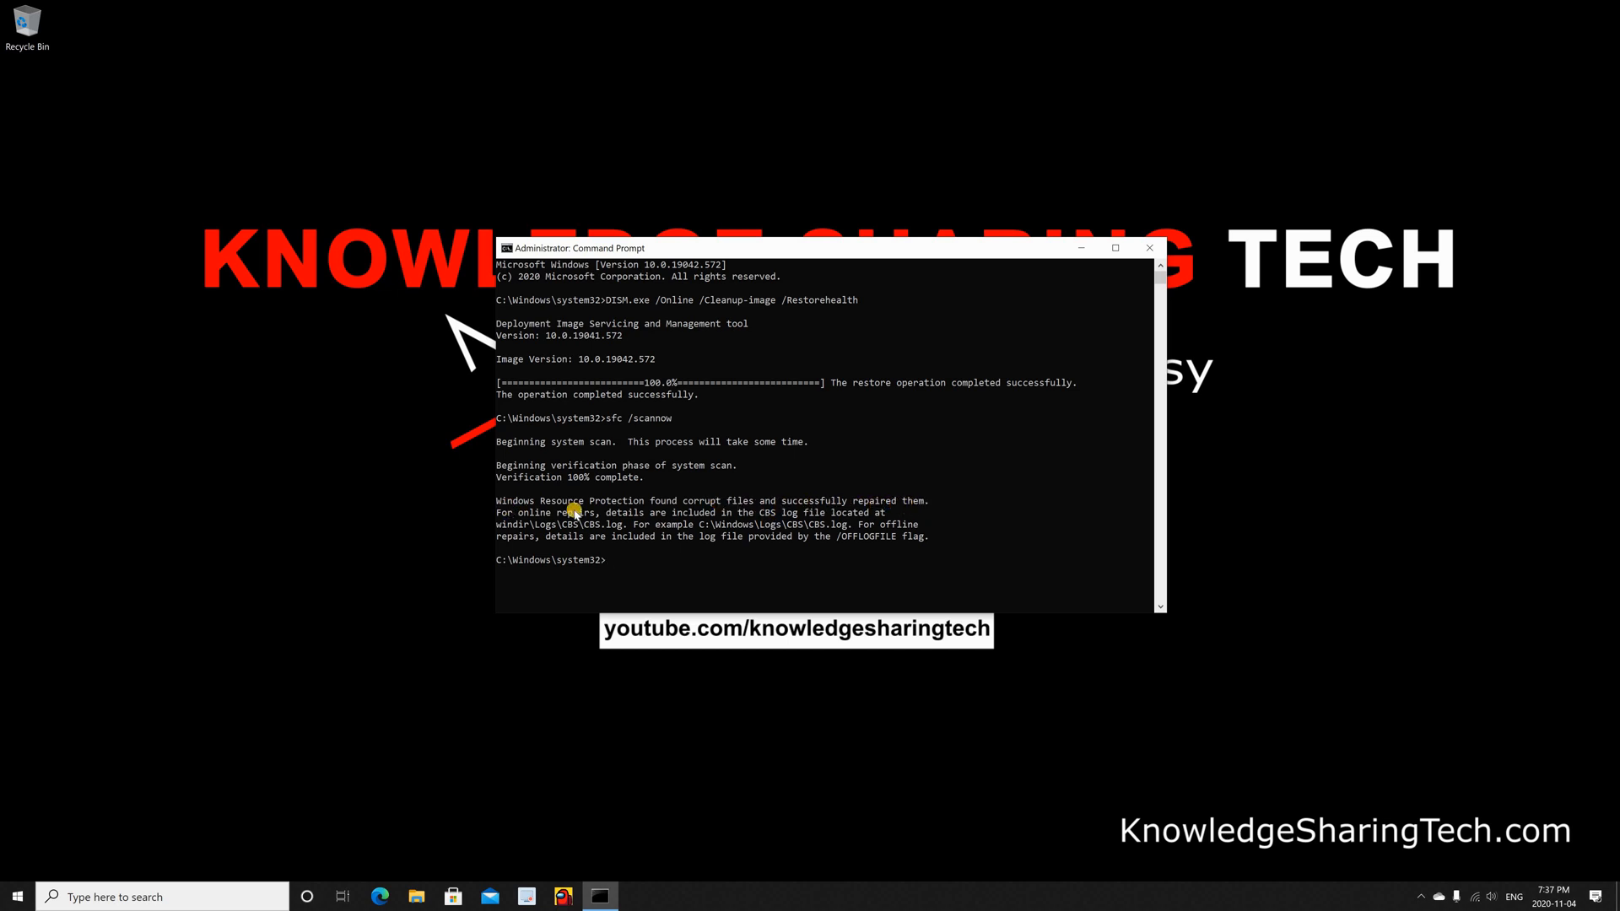
Export CBS.log [SR] entries to Desktop sfcdetails.txt with findstr and view it in Notepad.
text(findstr /c:"[SR]" %windir%\Logs\CBS\CBS.log >"%userprofile%\Desktop\sfcdetails.txt")
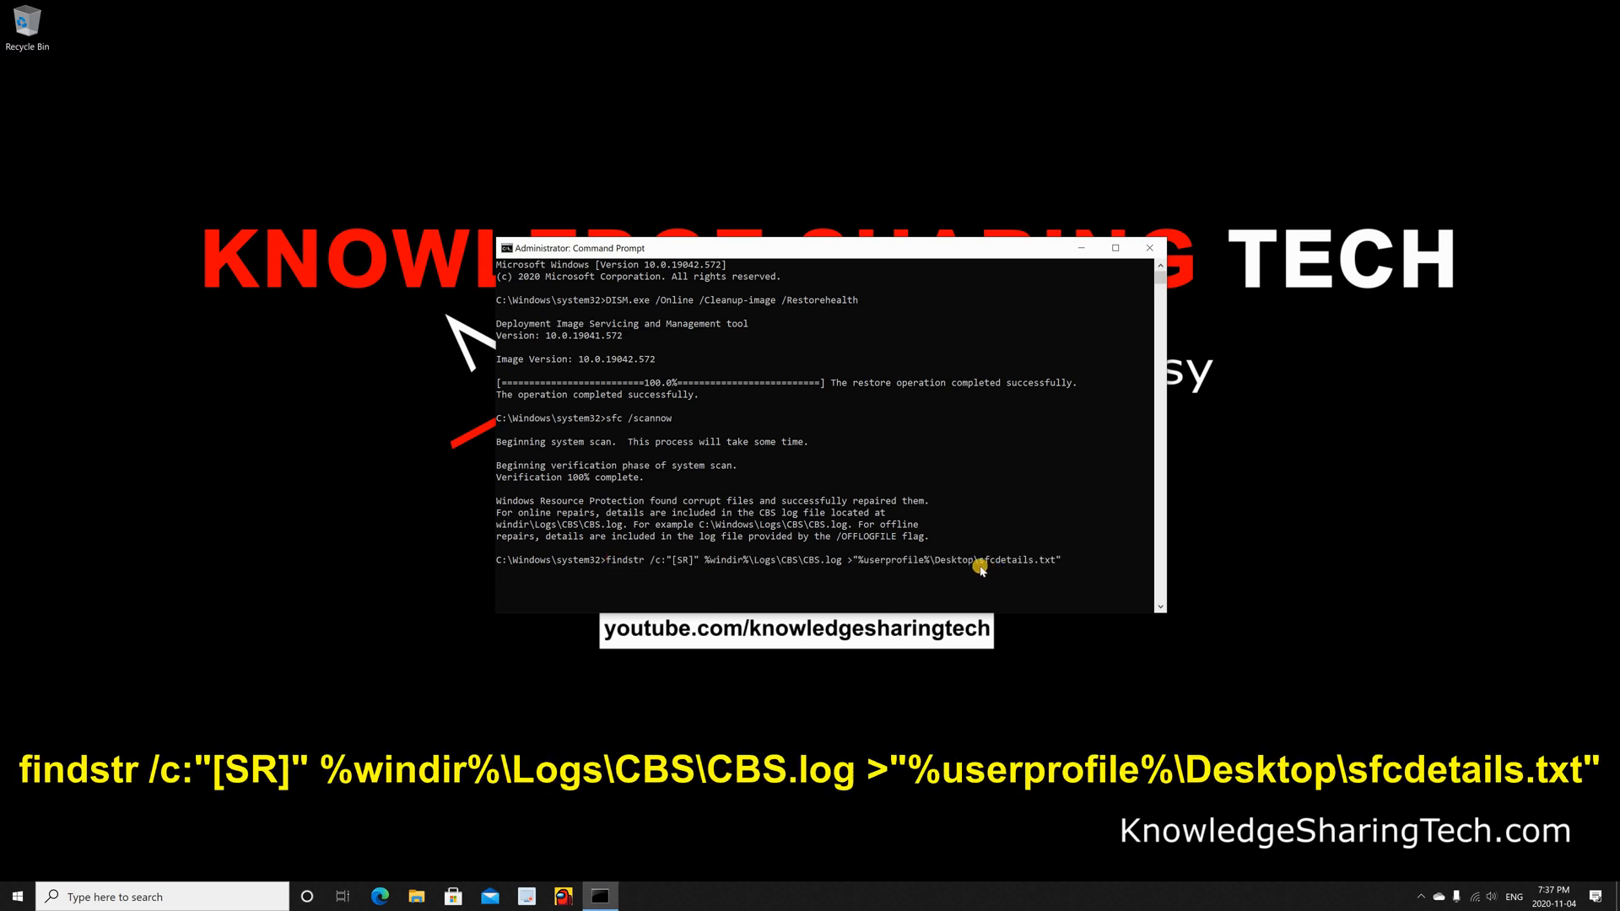
mouse_move(1104, 590)
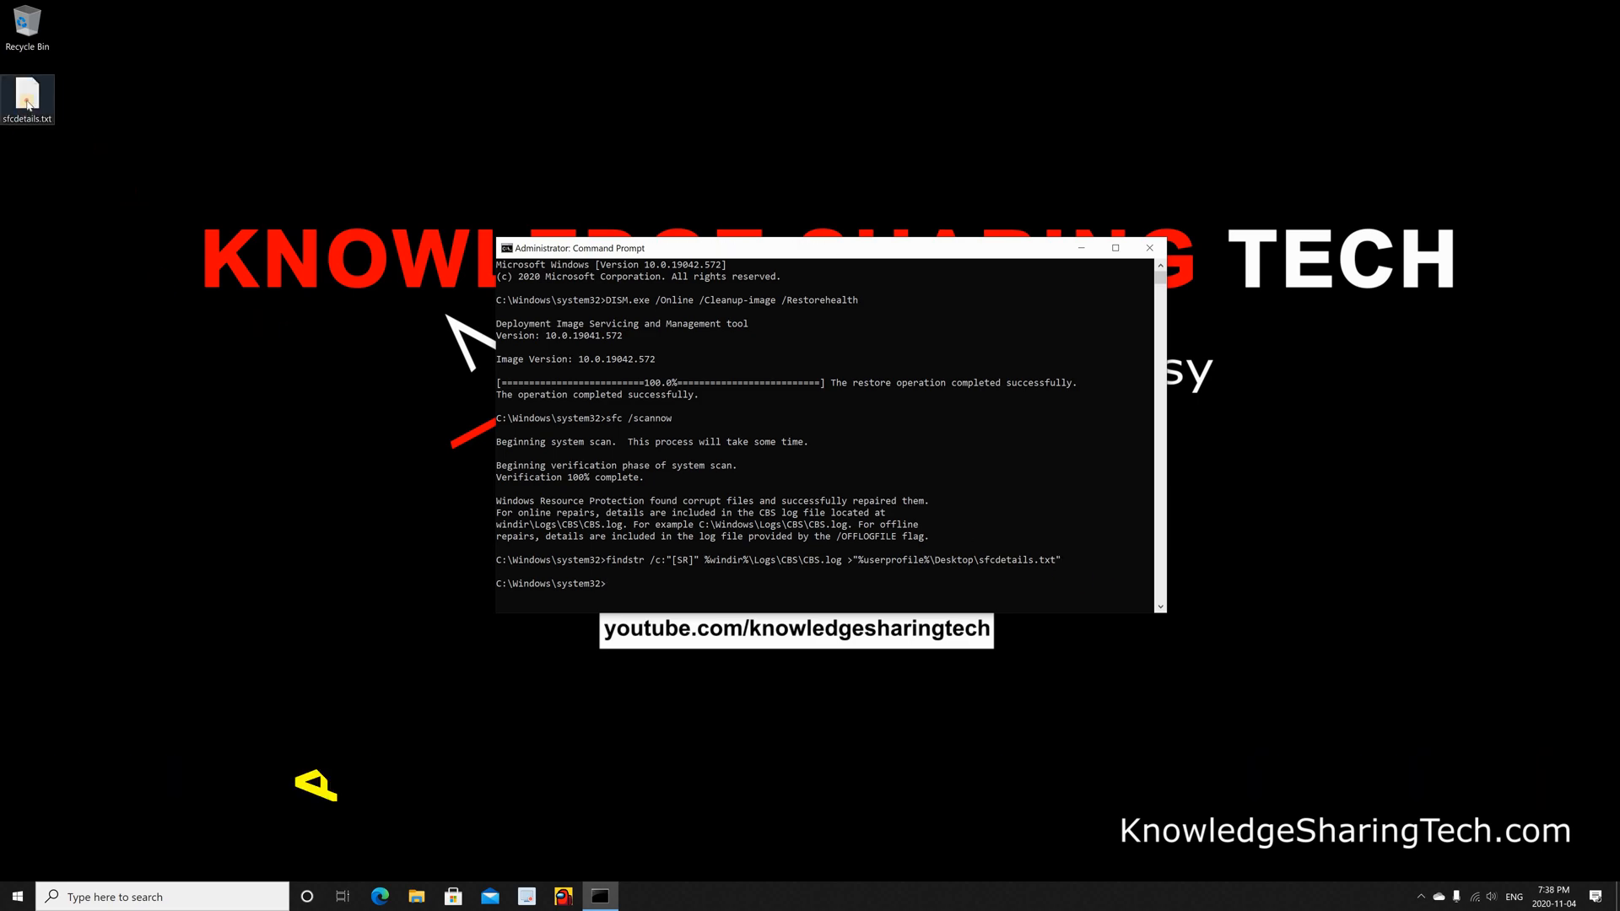
double_click(28, 93)
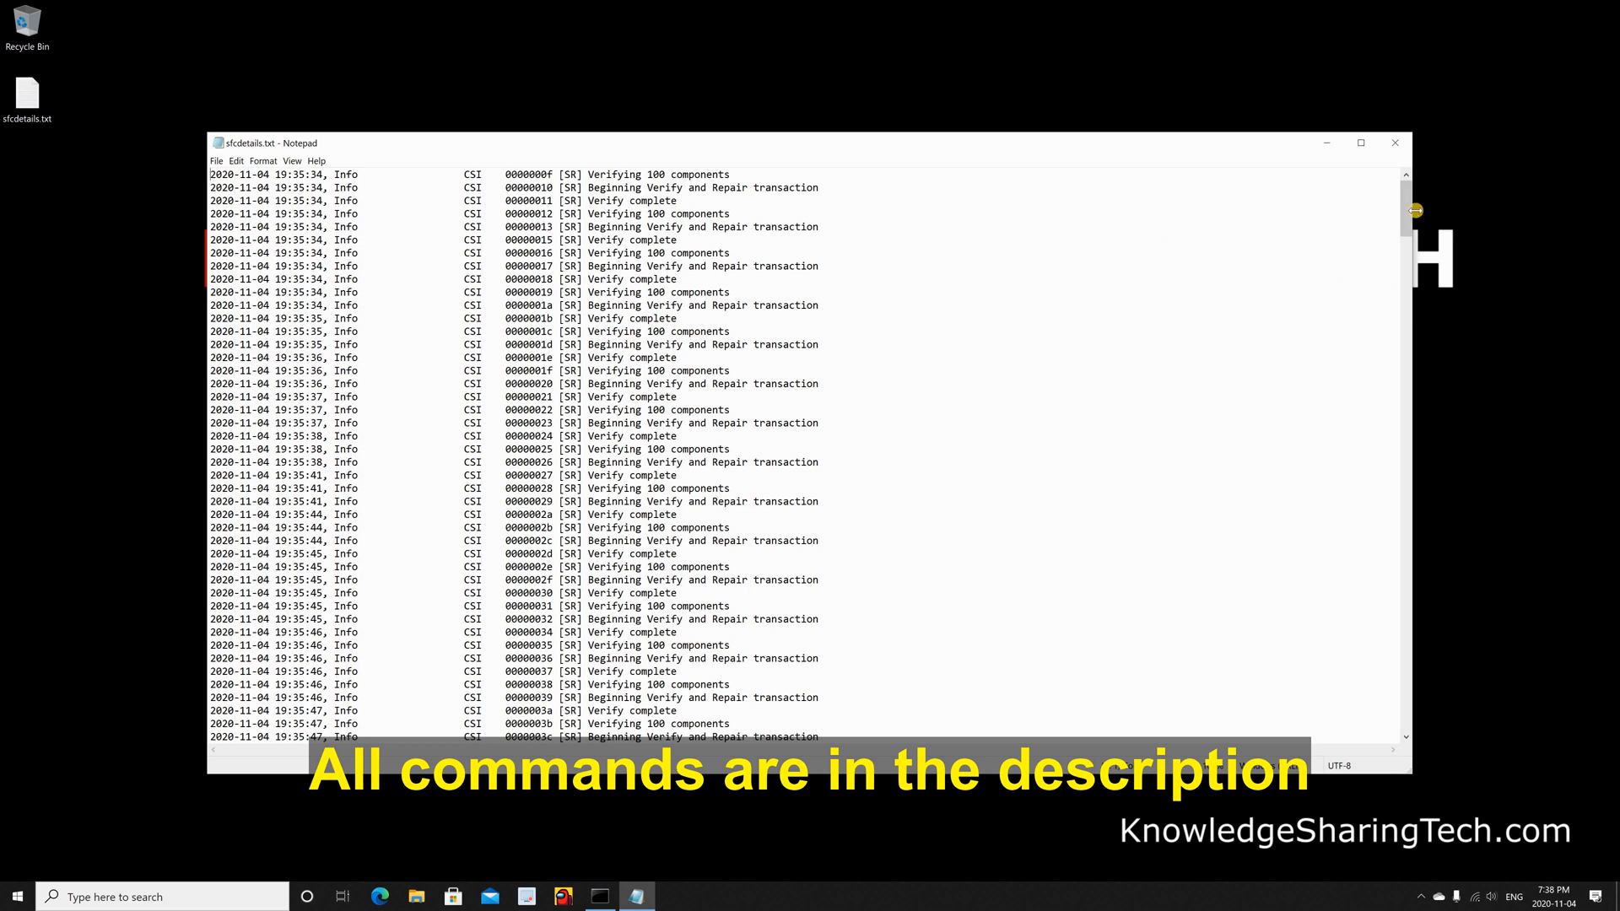
scroll(down, 3)
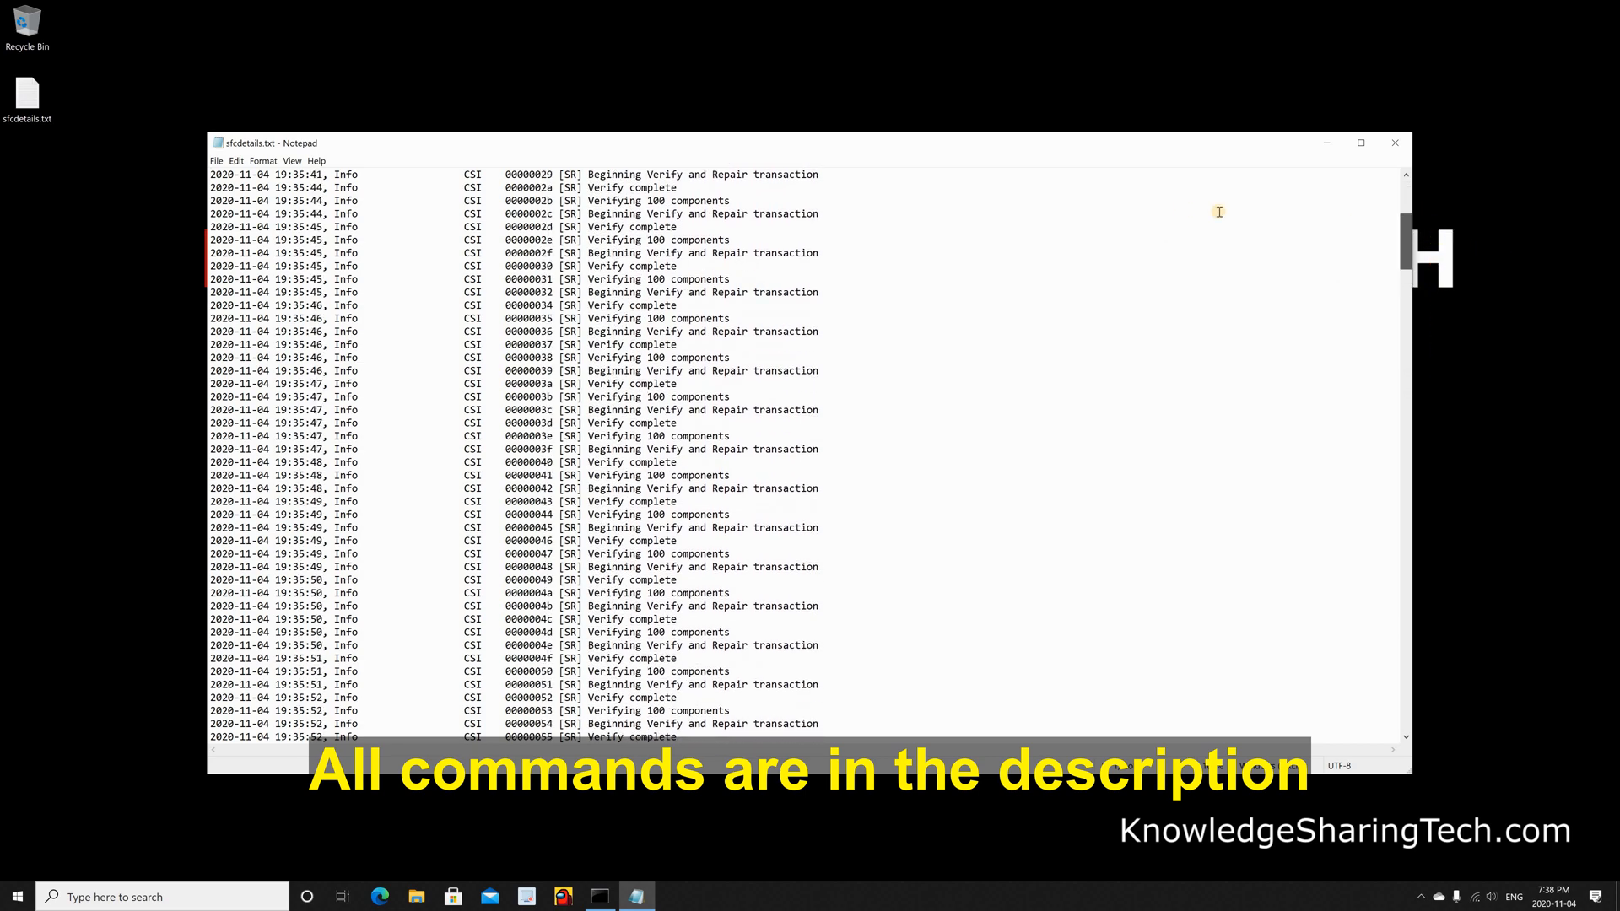